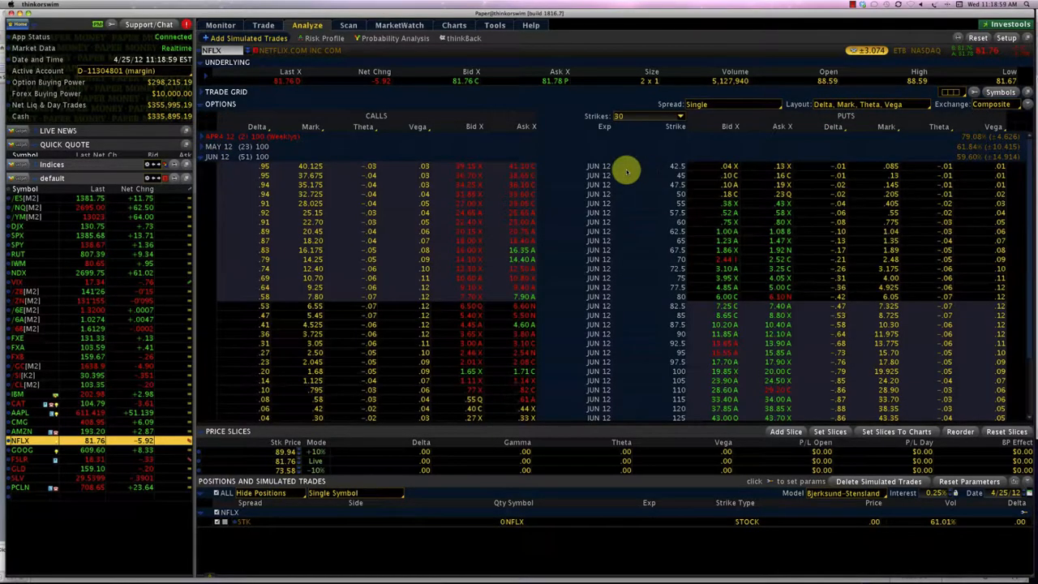
mouse_move(738, 130)
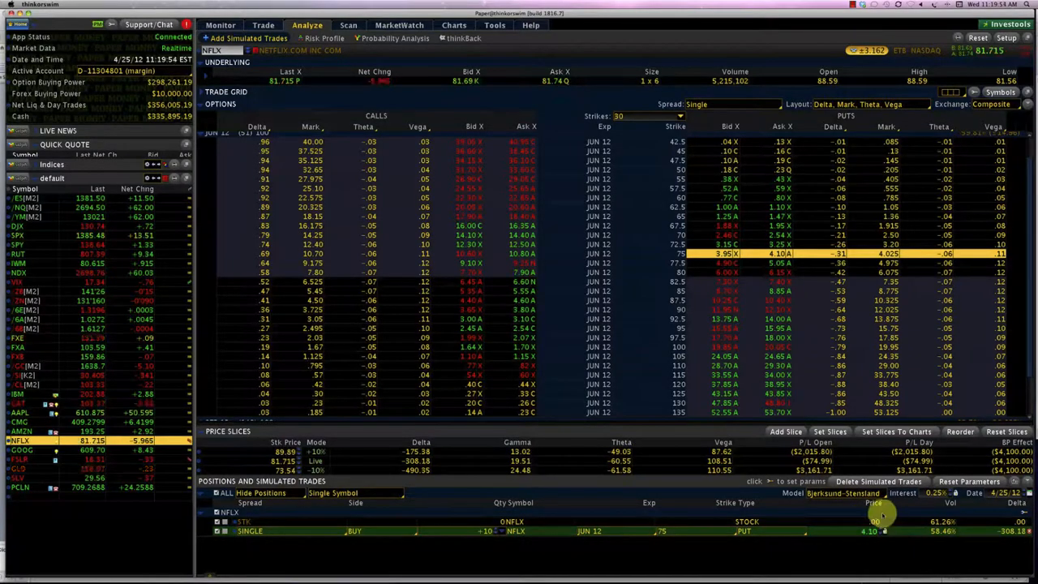
Open the Risk Profile graph for the simulated 10 NFLX June 75 put purchase.
click(324, 38)
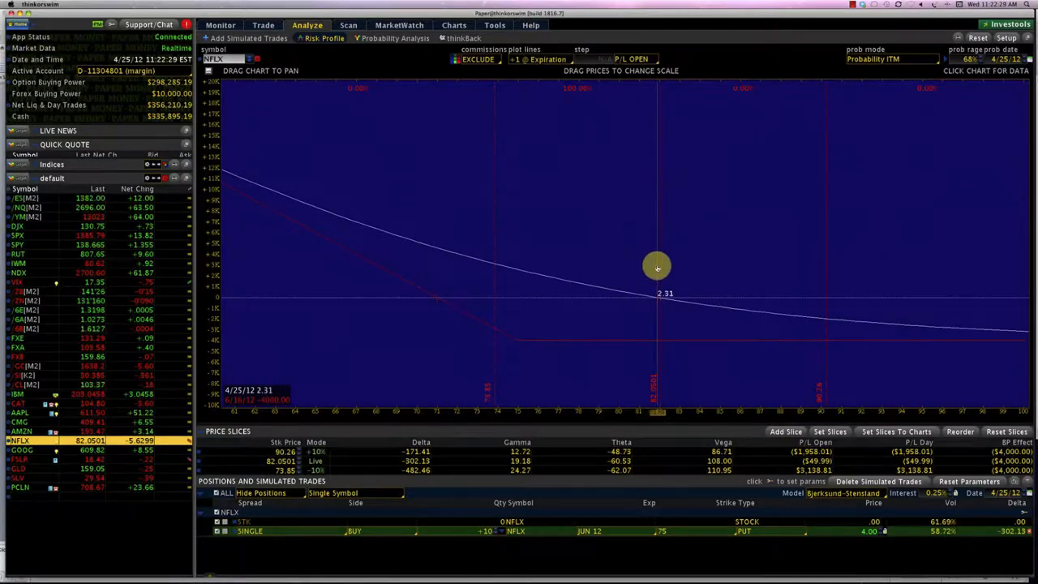
Read the put's P/L along the curve, from about -$1,494 near $88 to $6,986.78 near $68.
drag(658, 266, 789, 288)
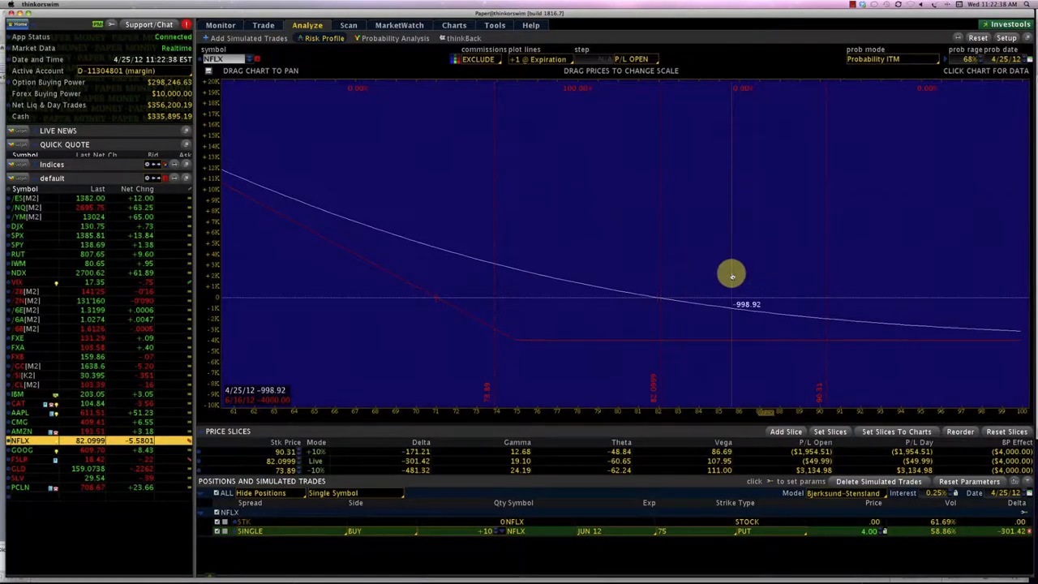
drag(731, 273, 790, 314)
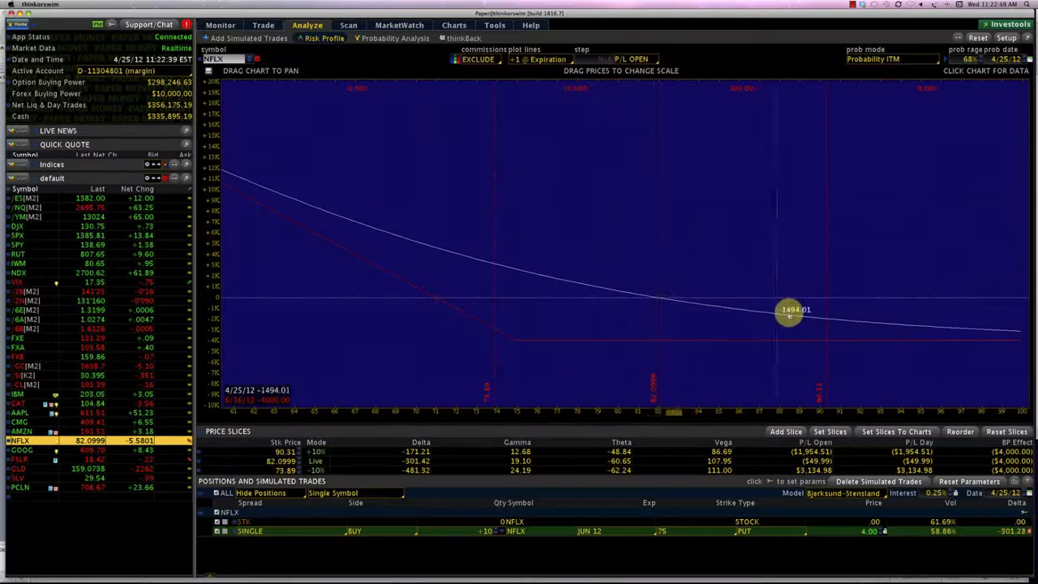
drag(788, 310, 669, 272)
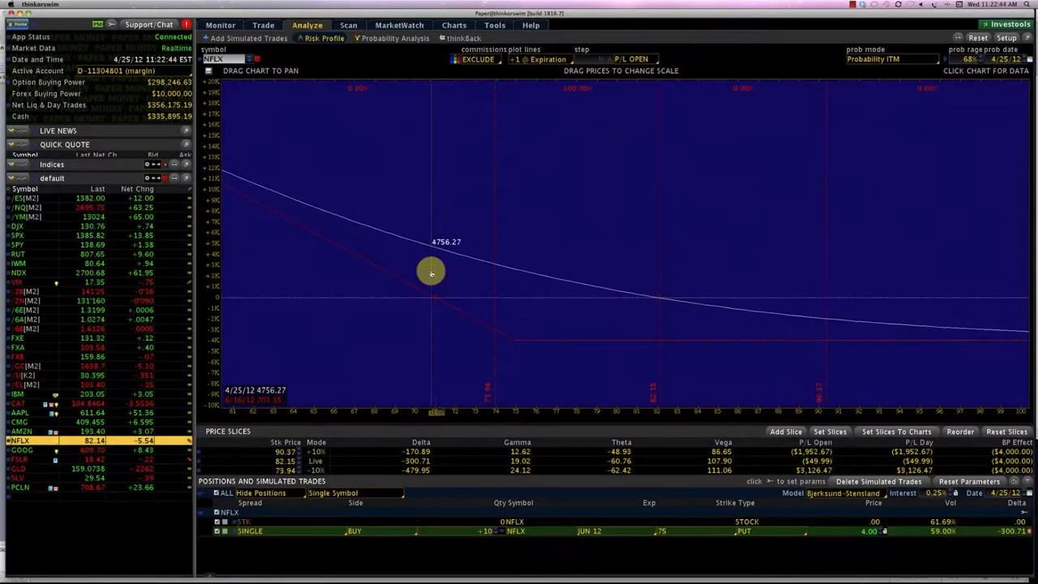
drag(432, 273, 399, 253)
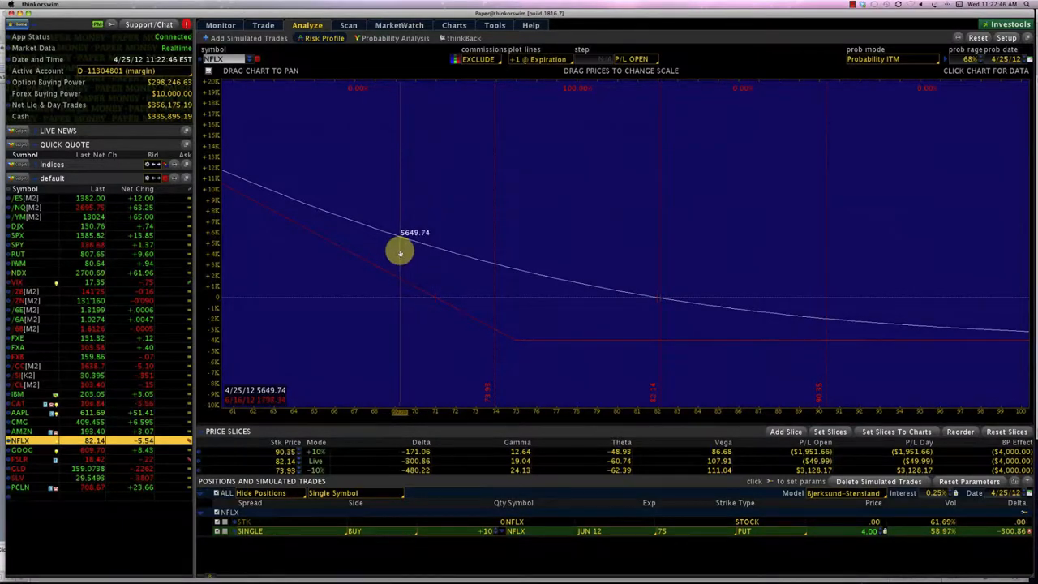
drag(400, 253, 351, 224)
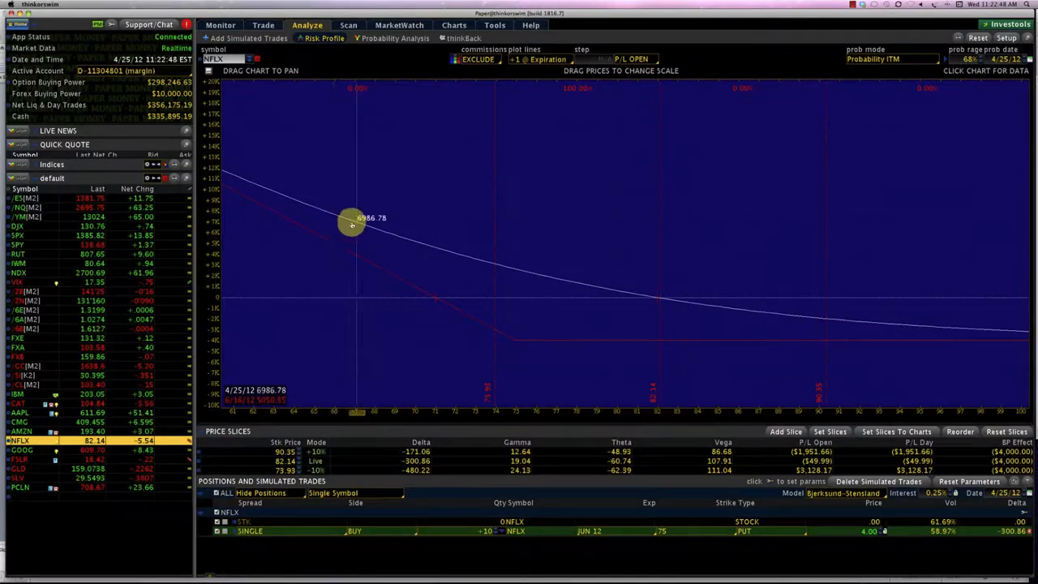